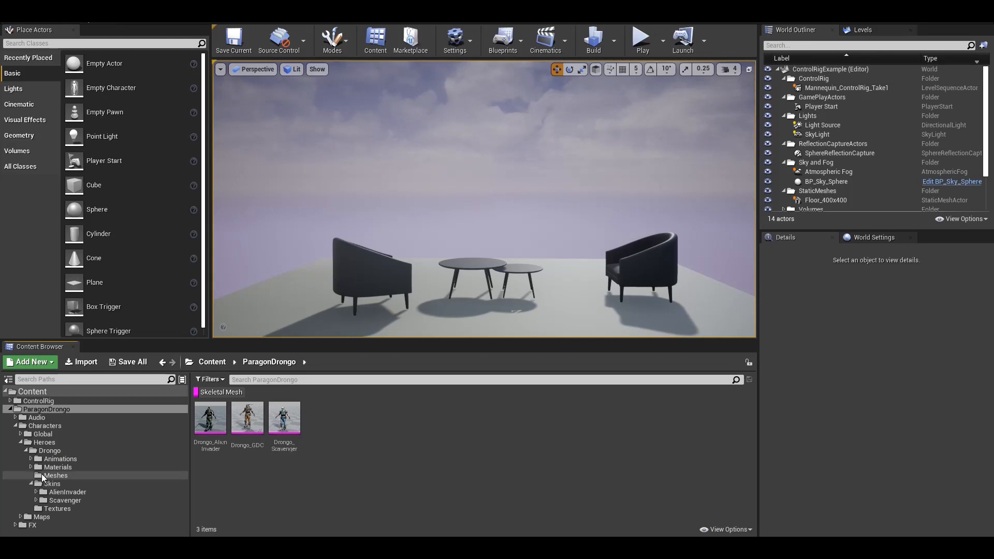
Step: Create a Control Rig asset parented to ControlRig in the Drongo Meshes folder
left_click(54, 476)
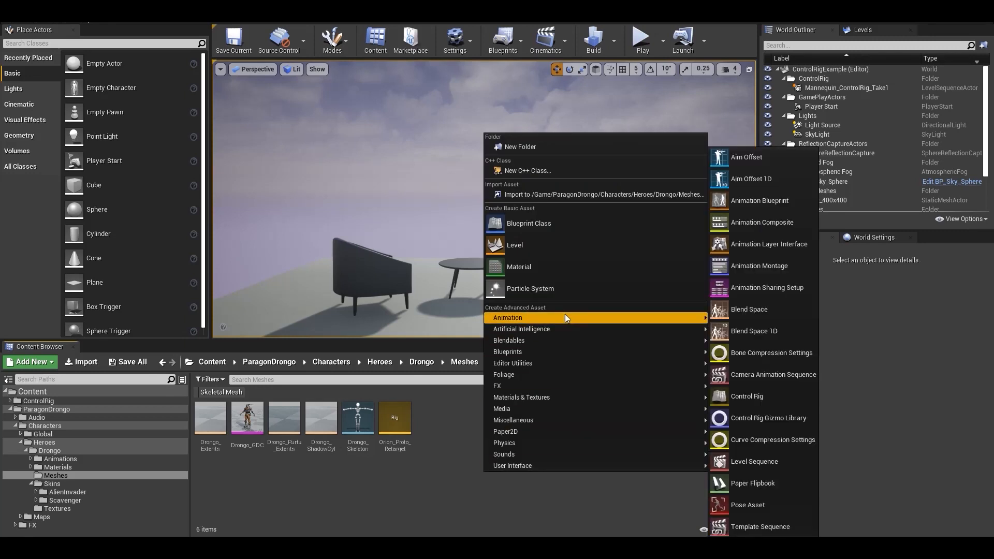
left_click(746, 396)
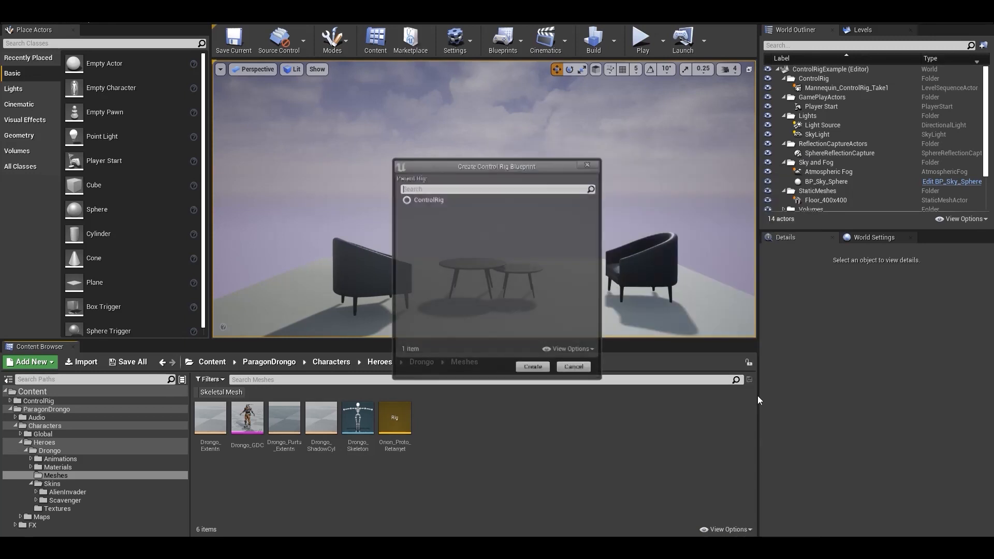
left_click(427, 199)
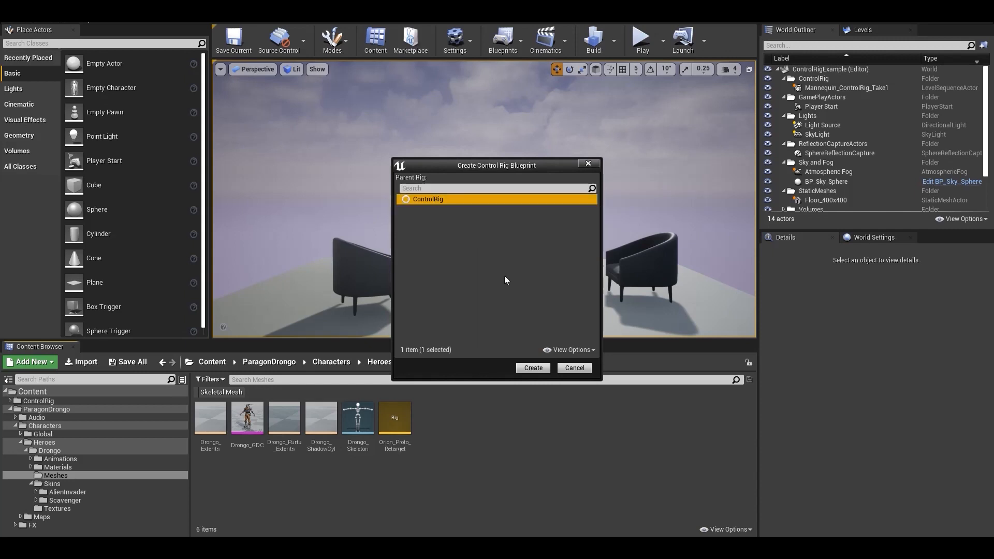
left_click(534, 368)
type("Ctrl_Rig_Test")
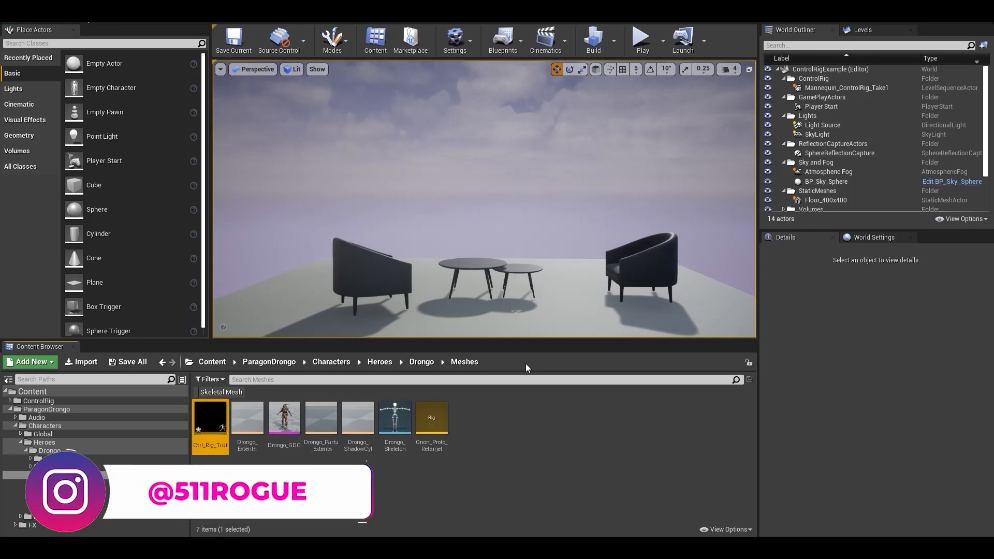
mouse_move(198, 449)
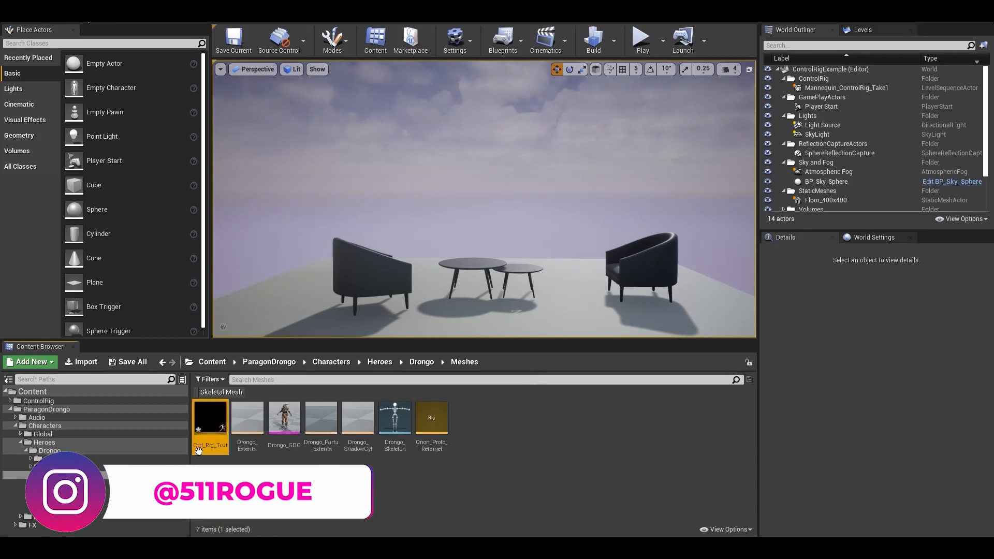
mouse_move(207, 440)
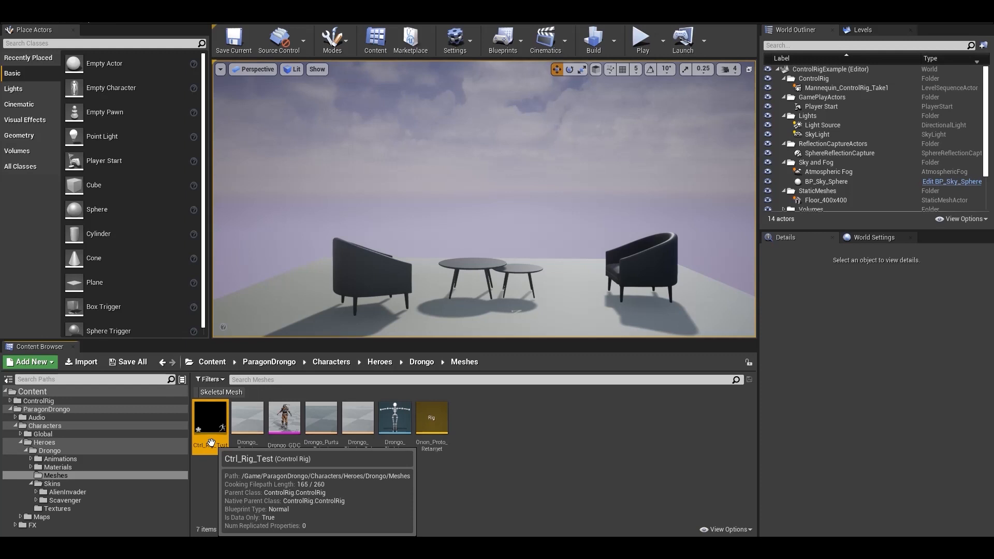
Step: Import the Drongo_GDC bone hierarchy into Ctrl_Rig_Test and inspect the boomerang_pos bone's transforms
double_click(209, 417)
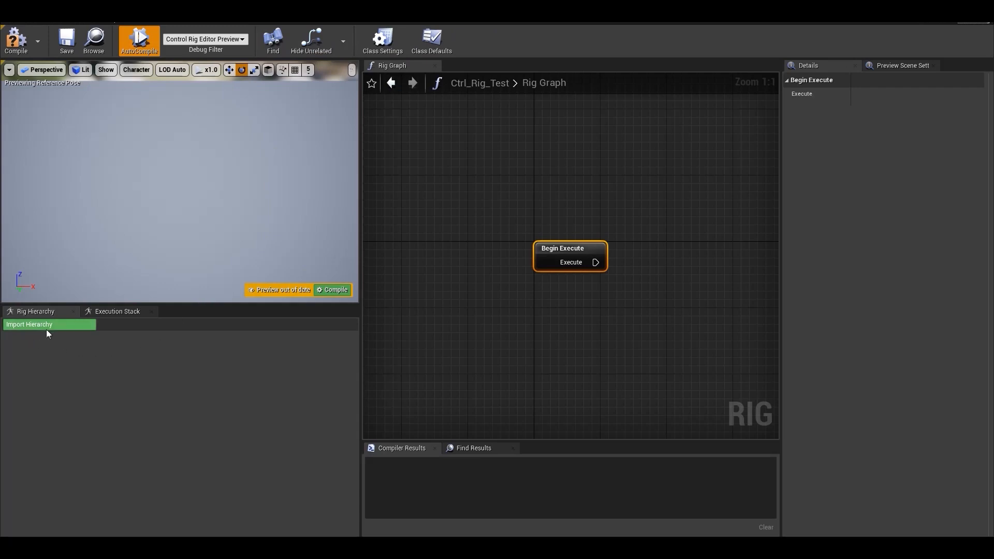
mouse_move(60, 331)
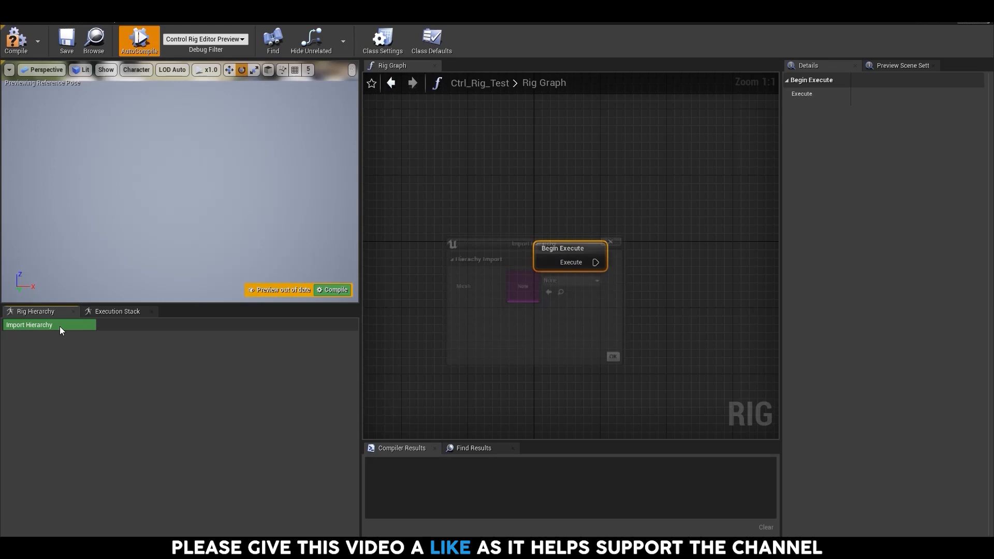
left_click(572, 281)
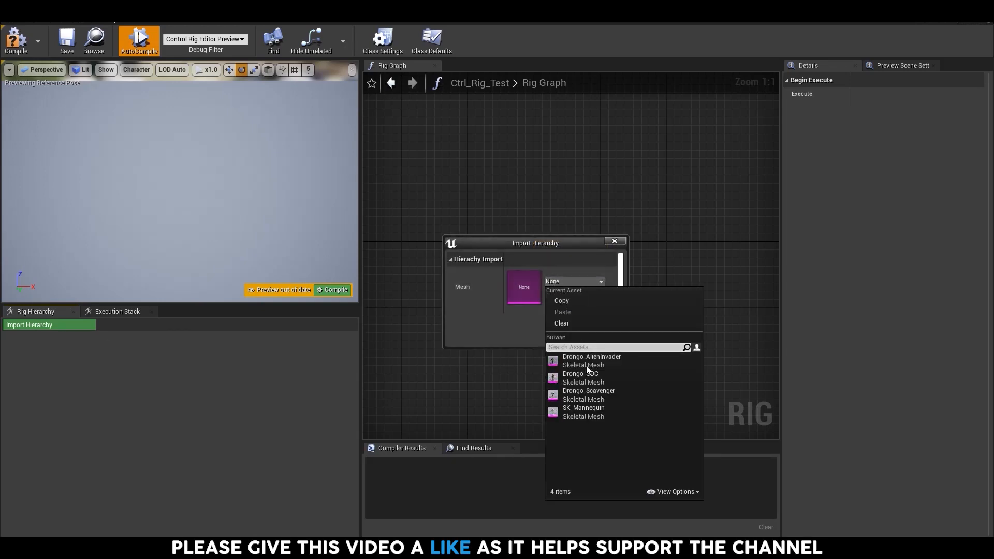
left_click(580, 374)
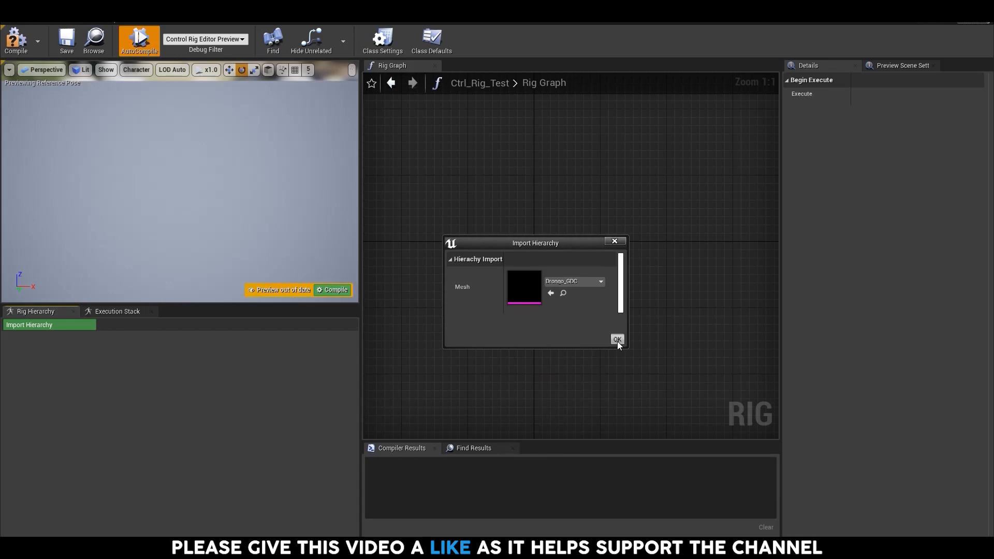
left_click(618, 339)
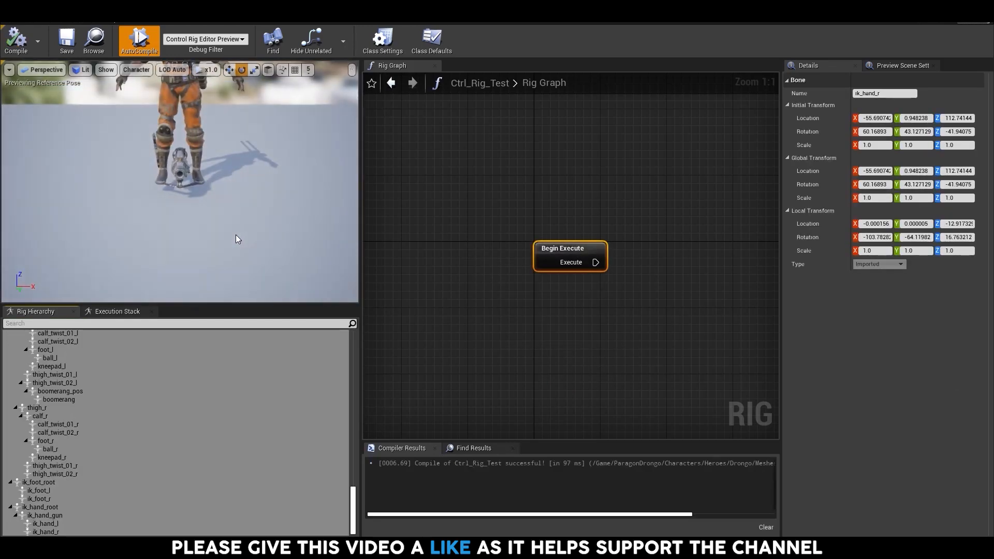
left_click(61, 392)
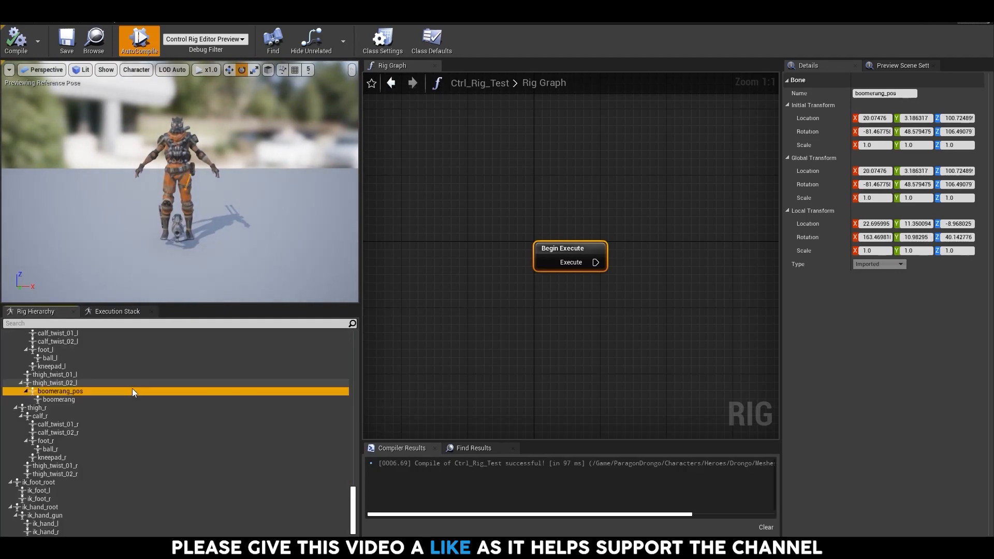
scroll("down", 3)
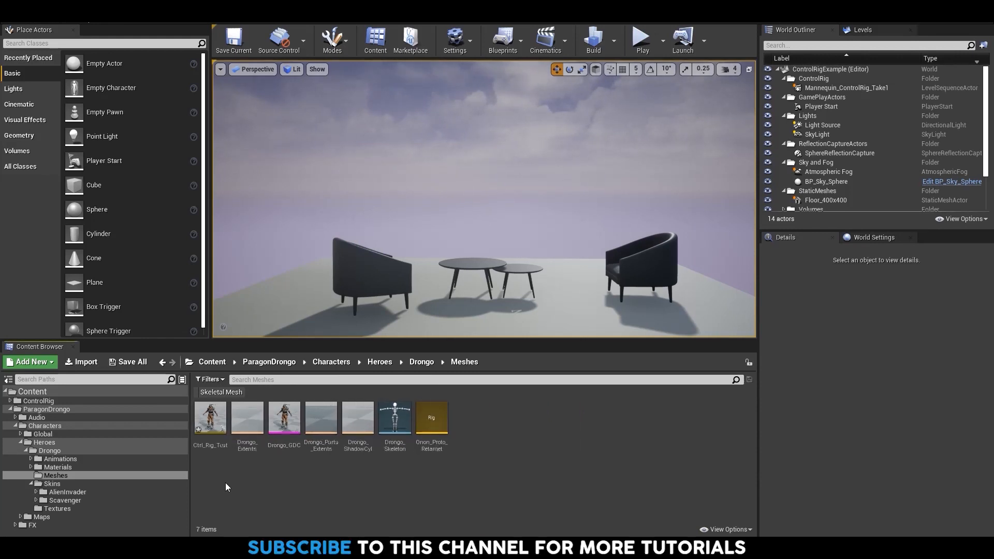
mouse_move(257, 487)
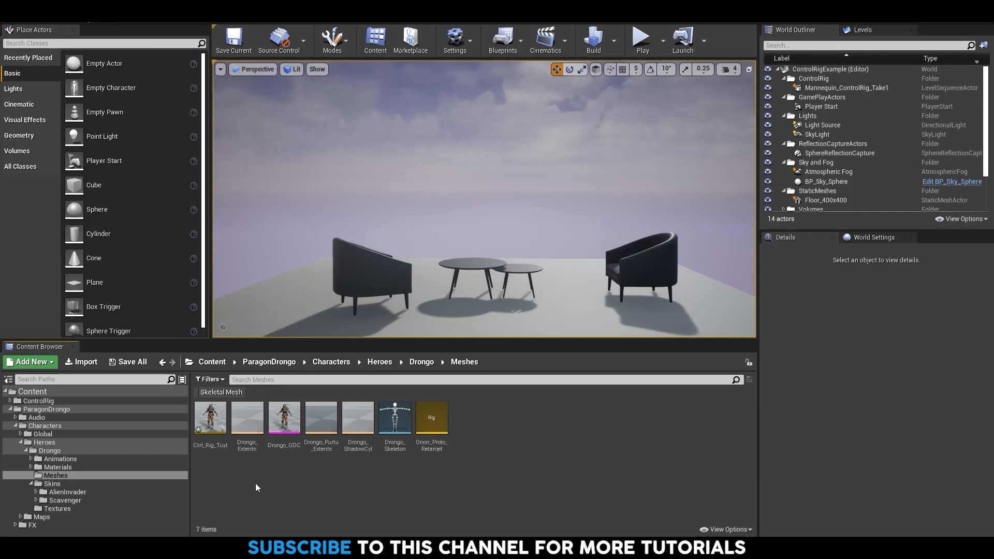
Step: Create a Control Rig from the Drongo_GDC mesh and enter the Drongo_GDC_CtrlRig folder
right_click(284, 419)
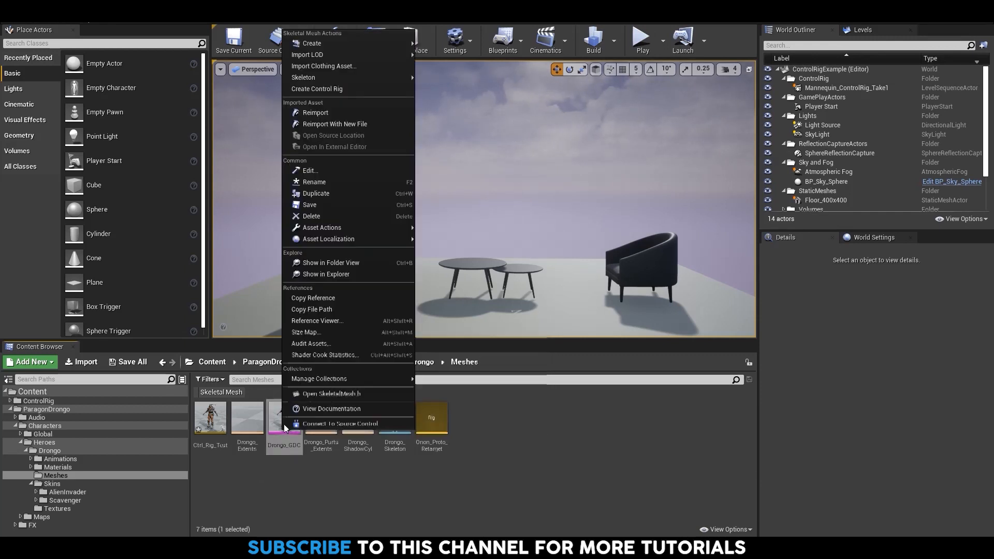
left_click(317, 89)
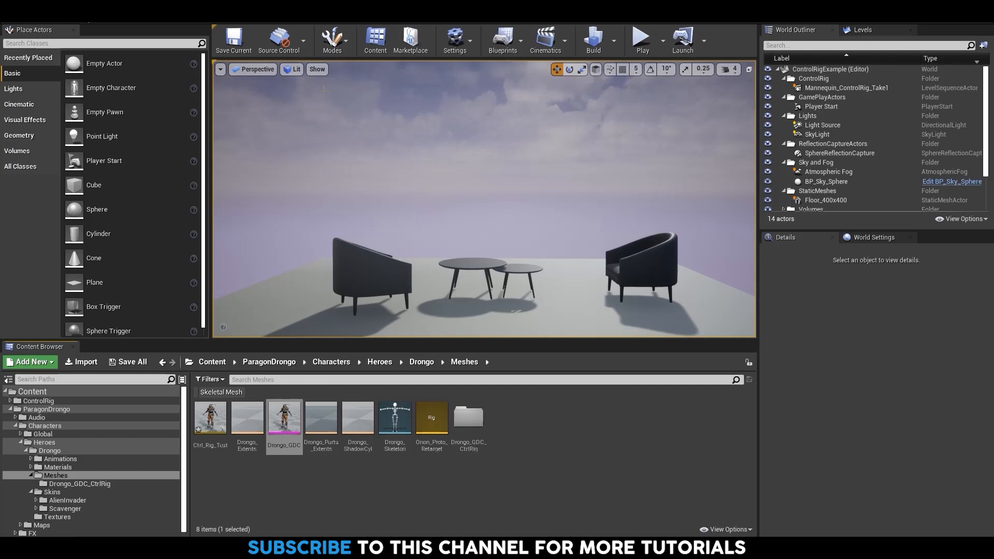
mouse_move(340, 497)
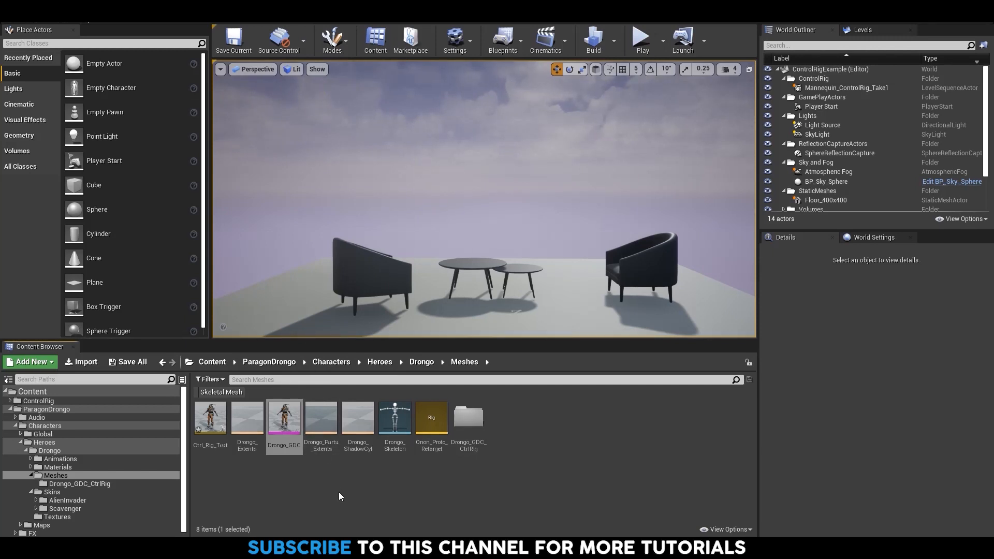
mouse_move(468, 419)
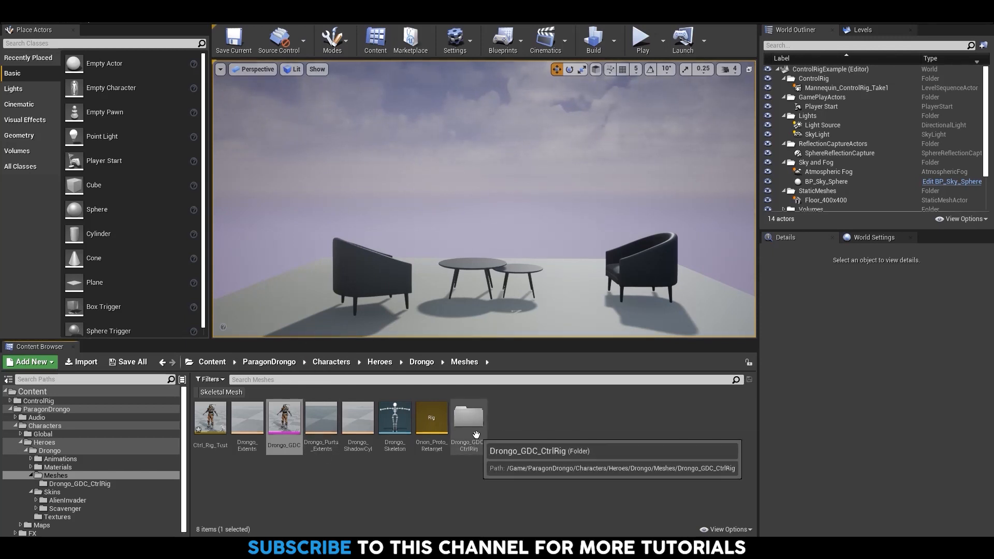
double_click(467, 417)
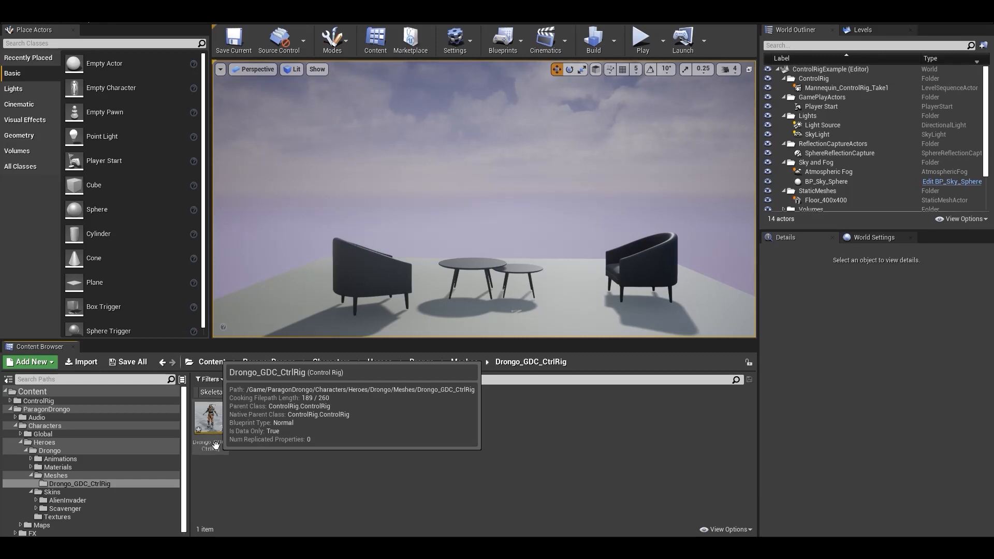
Step: Edit Drongo_GDC_CtrlRig and browse its populated Rig Hierarchy
double_click(208, 419)
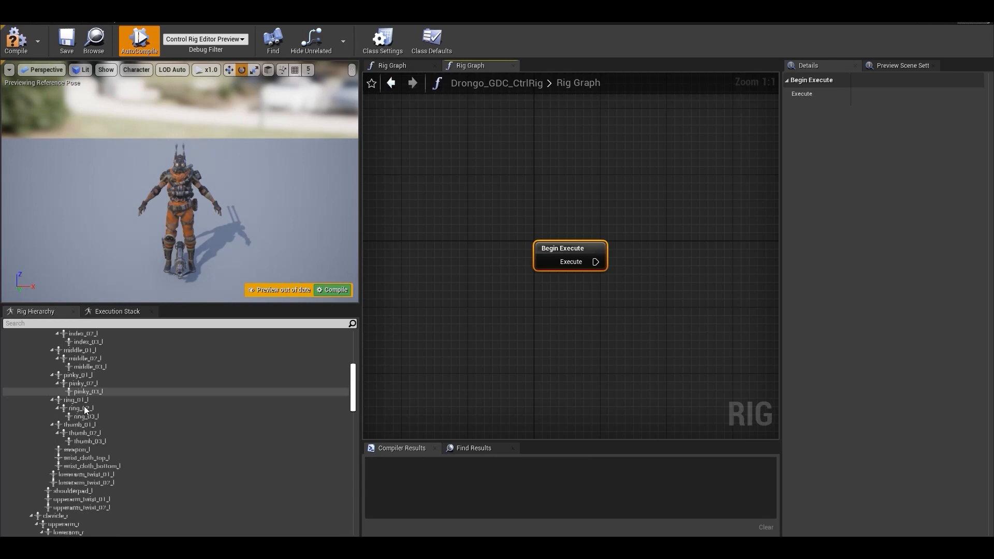
scroll("down", 3)
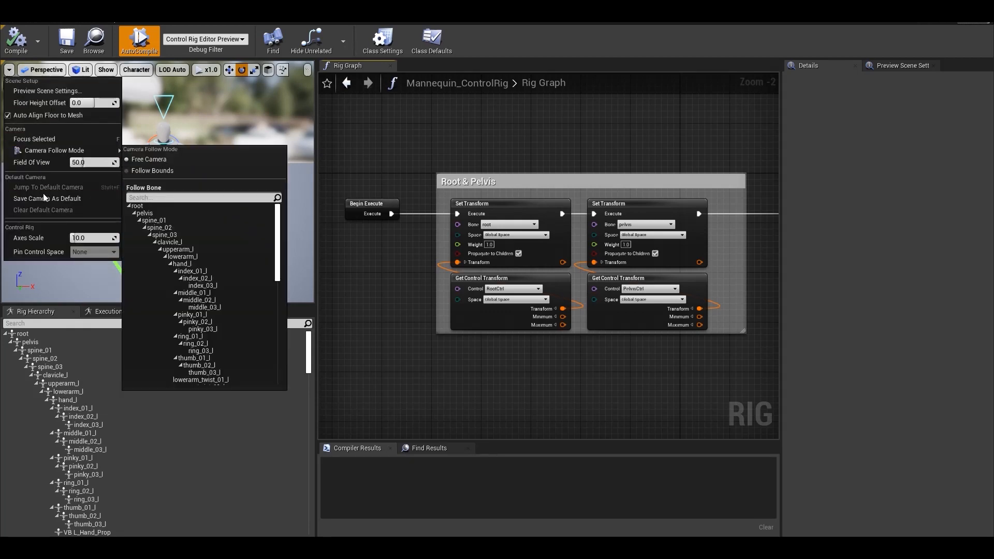
mouse_move(43, 197)
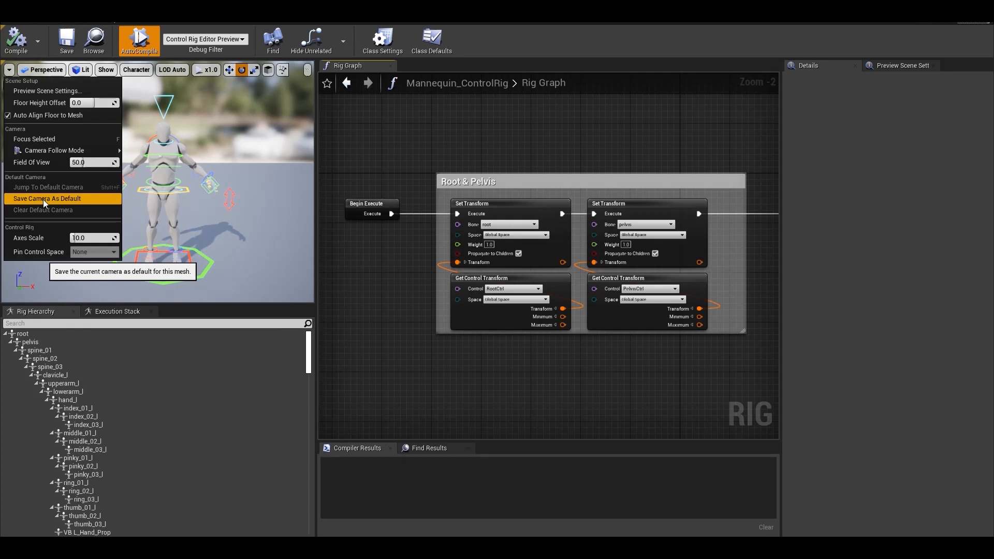
left_click(45, 197)
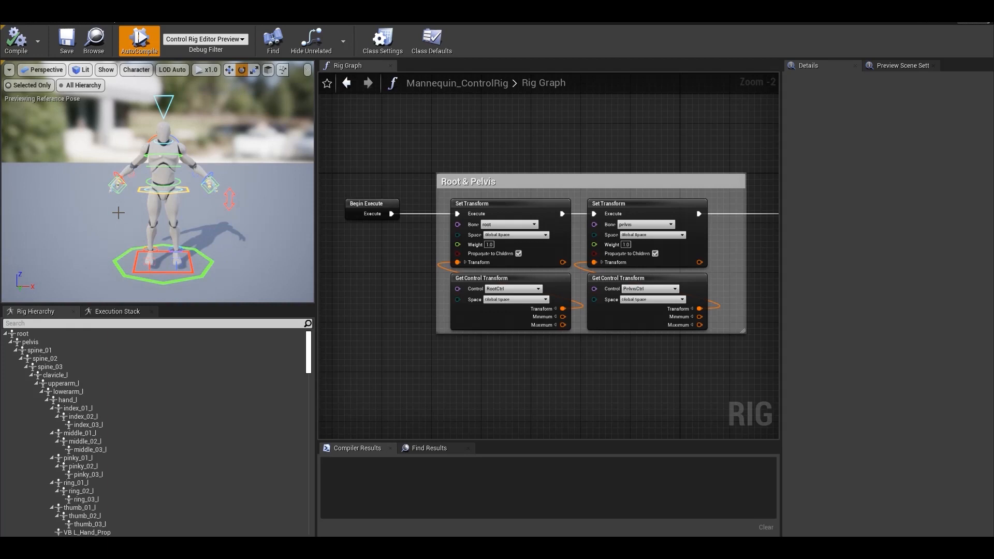
mouse_move(47, 71)
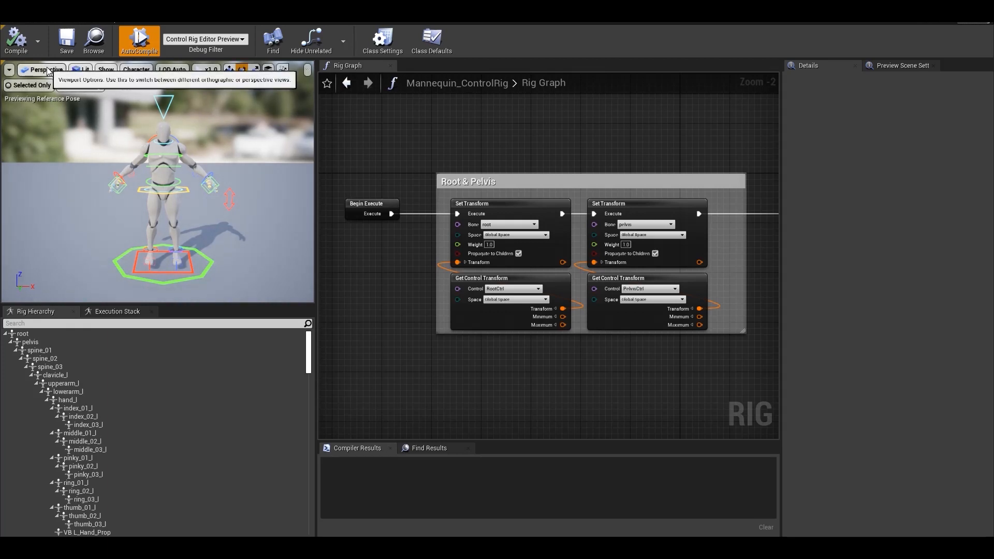
left_click(46, 69)
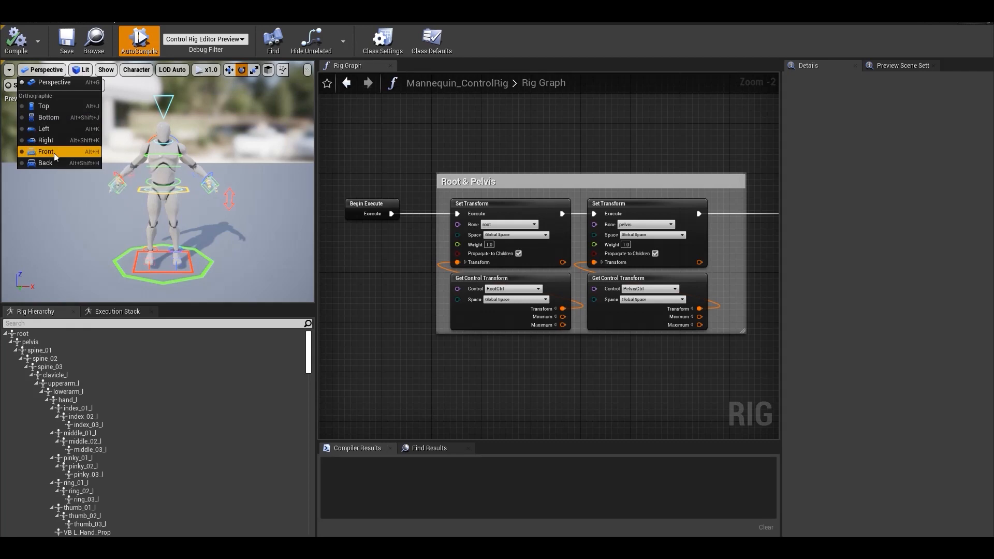
left_click(84, 70)
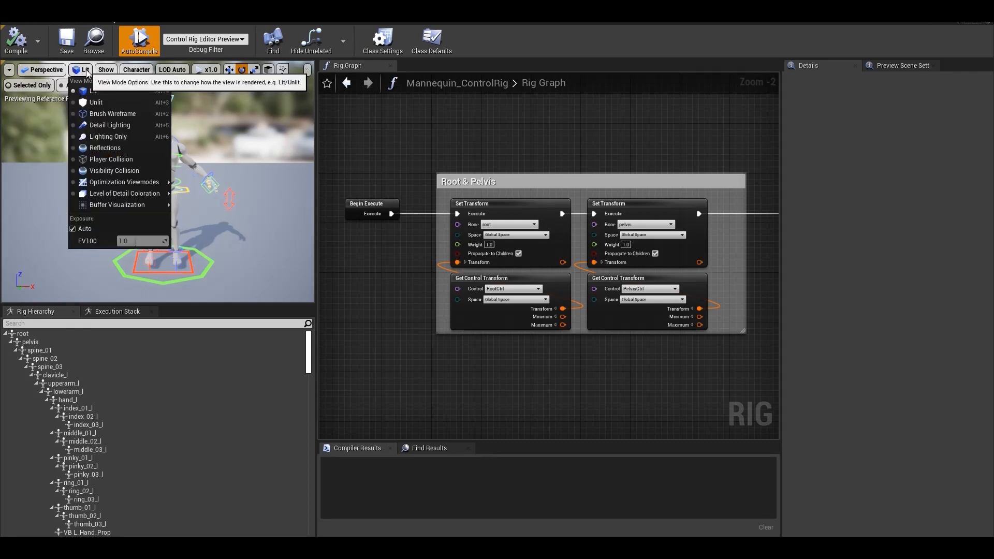
mouse_move(102, 137)
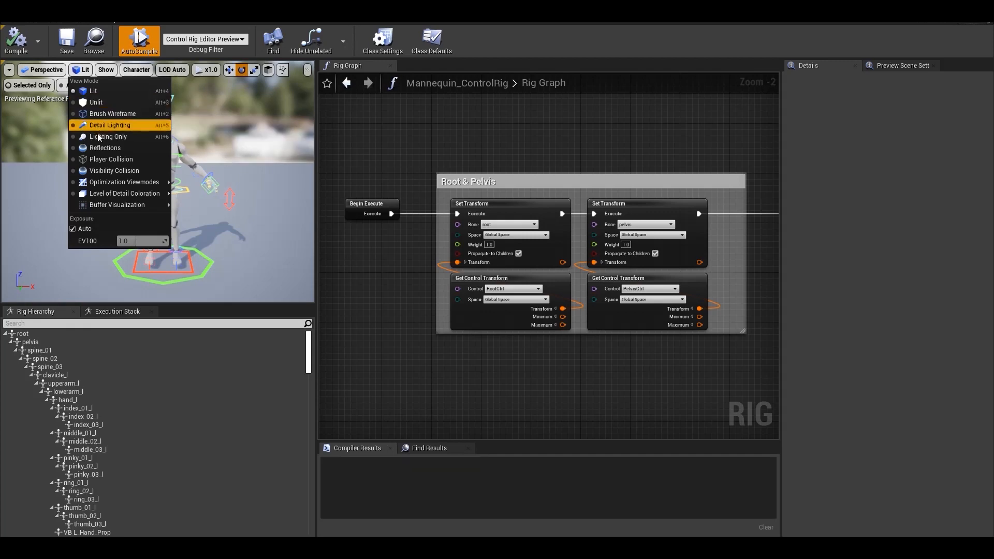
mouse_move(122, 91)
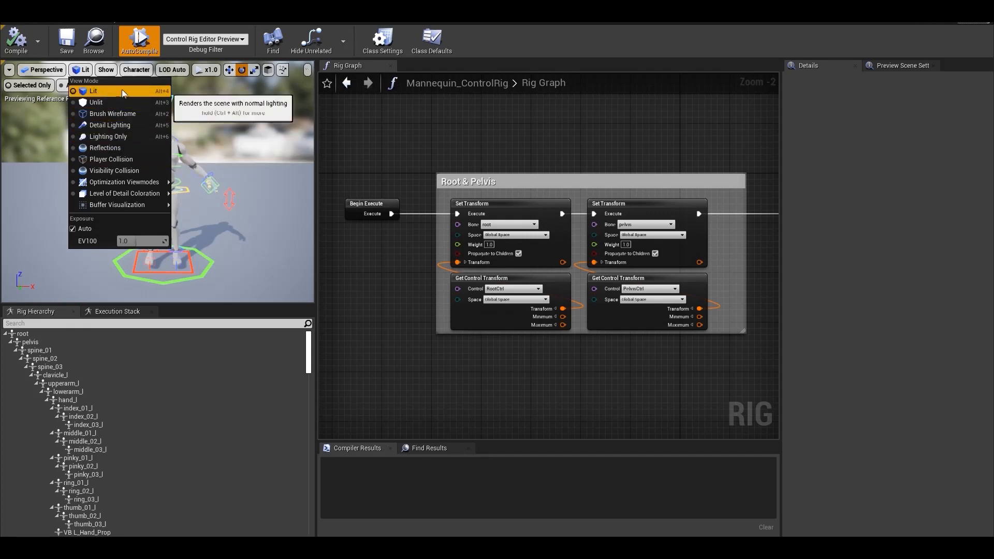
left_click(137, 69)
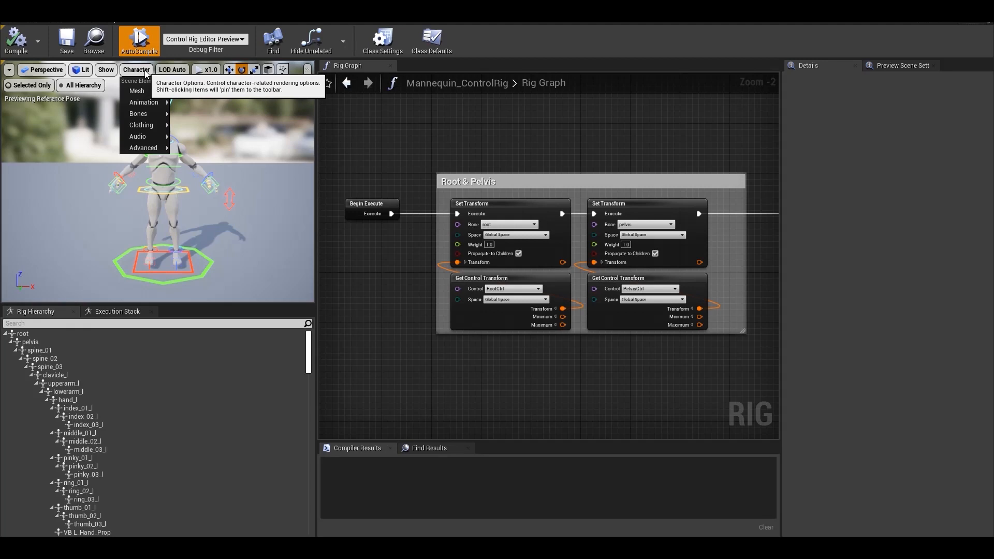
mouse_move(137, 114)
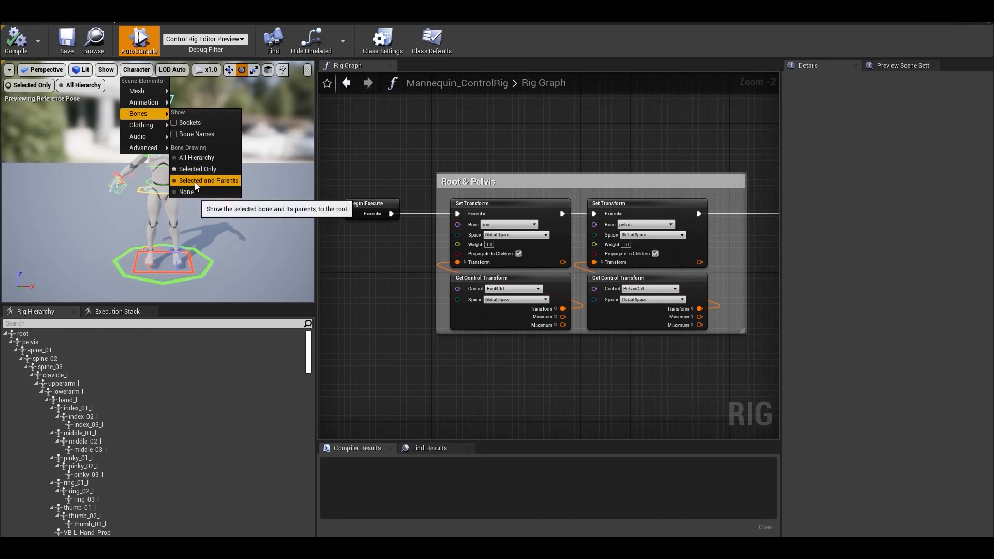
mouse_move(199, 169)
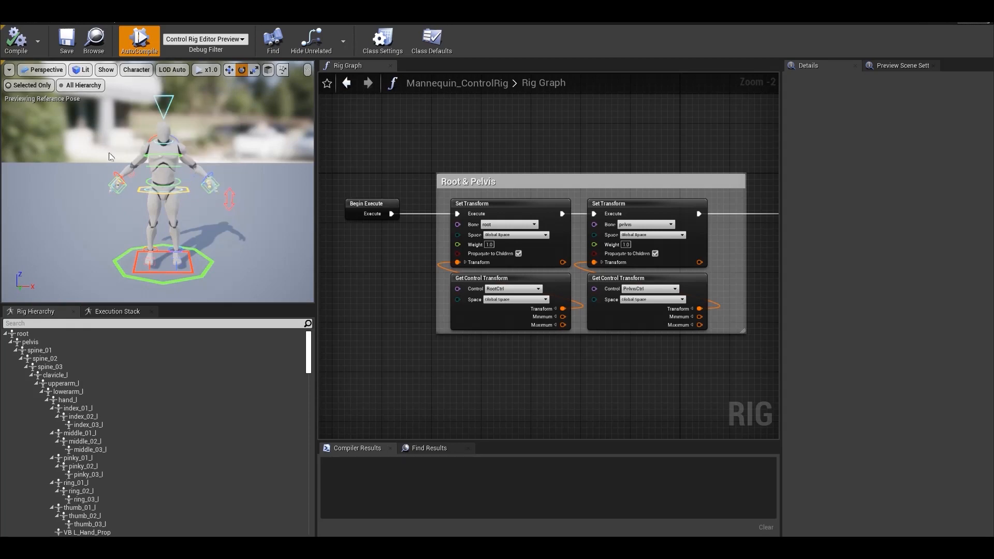
mouse_move(85, 94)
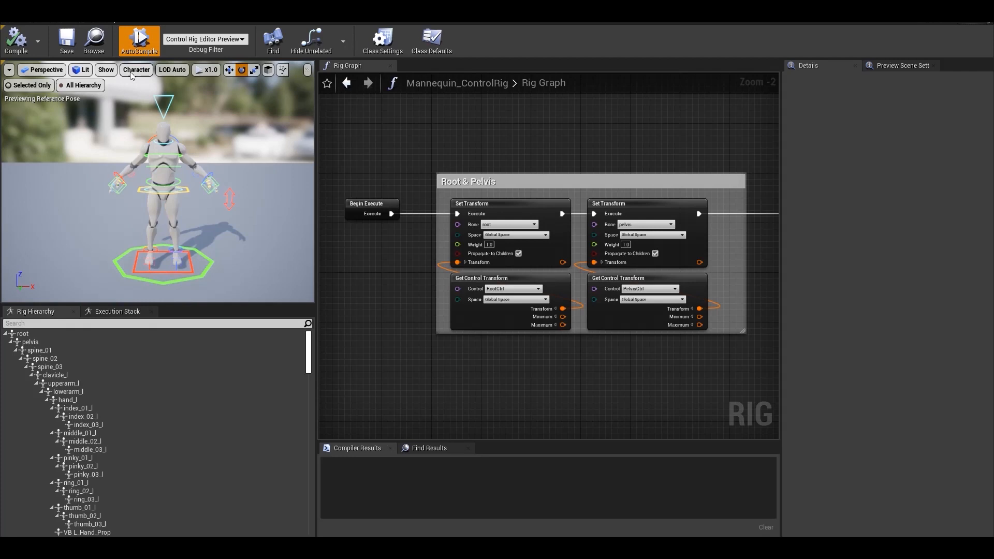
left_click(136, 69)
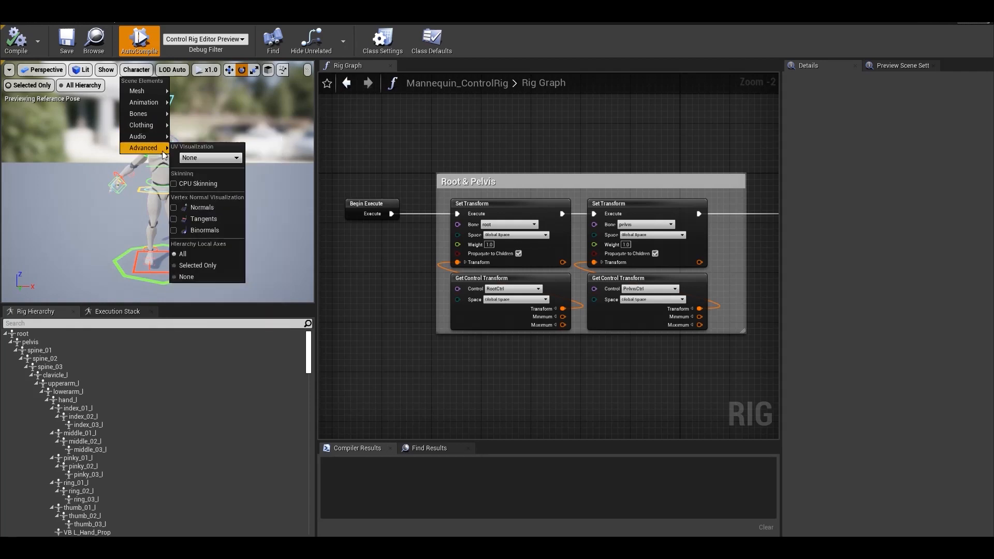
mouse_move(164, 150)
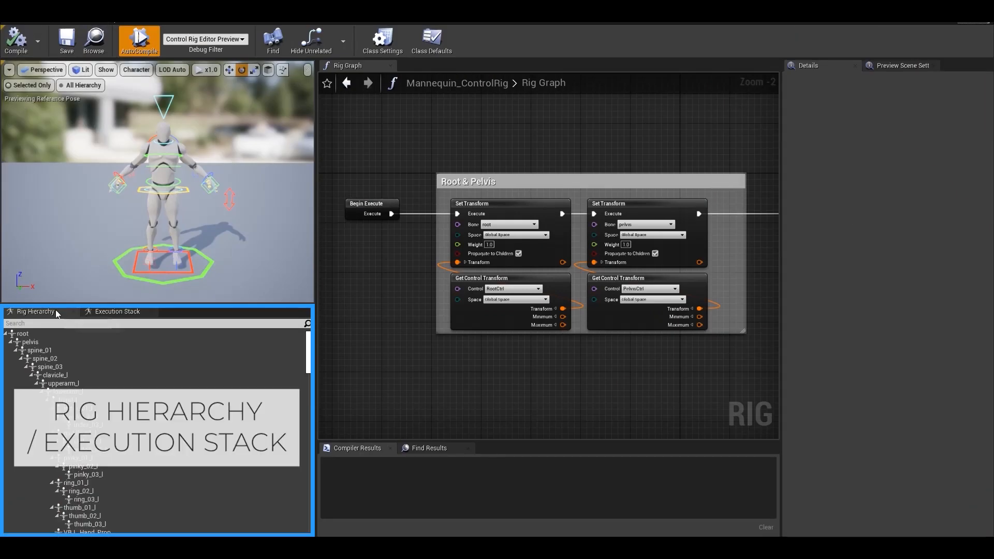
mouse_move(63, 318)
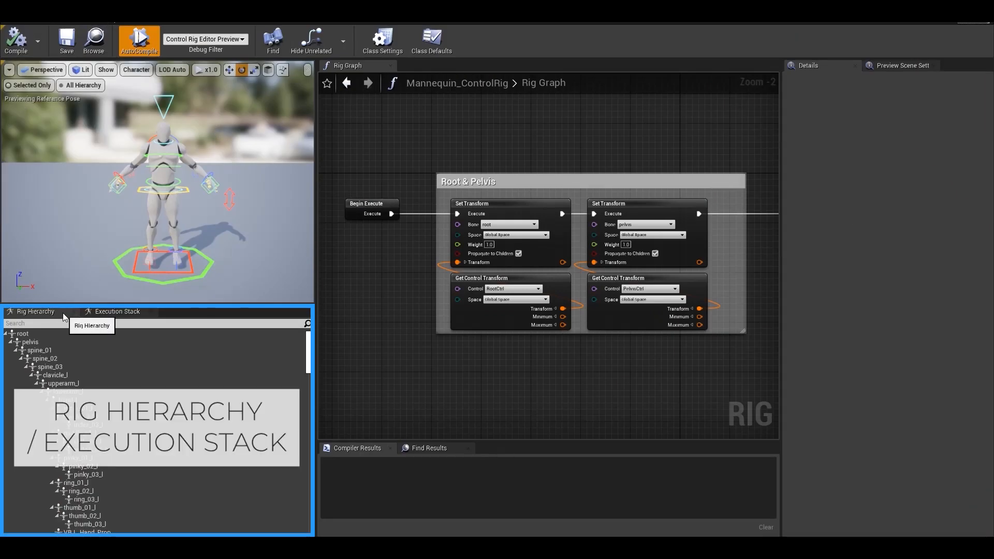
Step: Switch between Rig Hierarchy and Execution Stack, then focus the graph on the pelvis Set Transform step
left_click(118, 312)
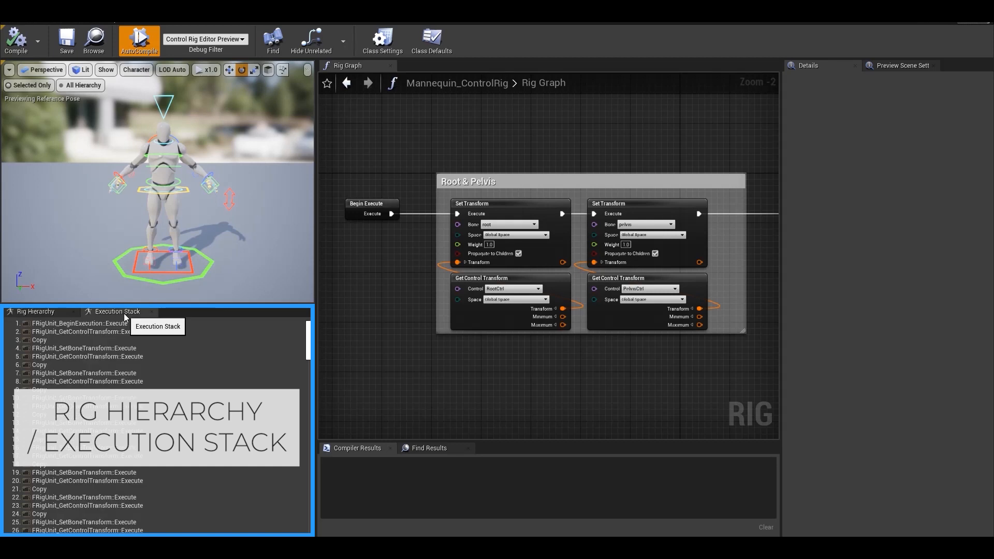
left_click(36, 311)
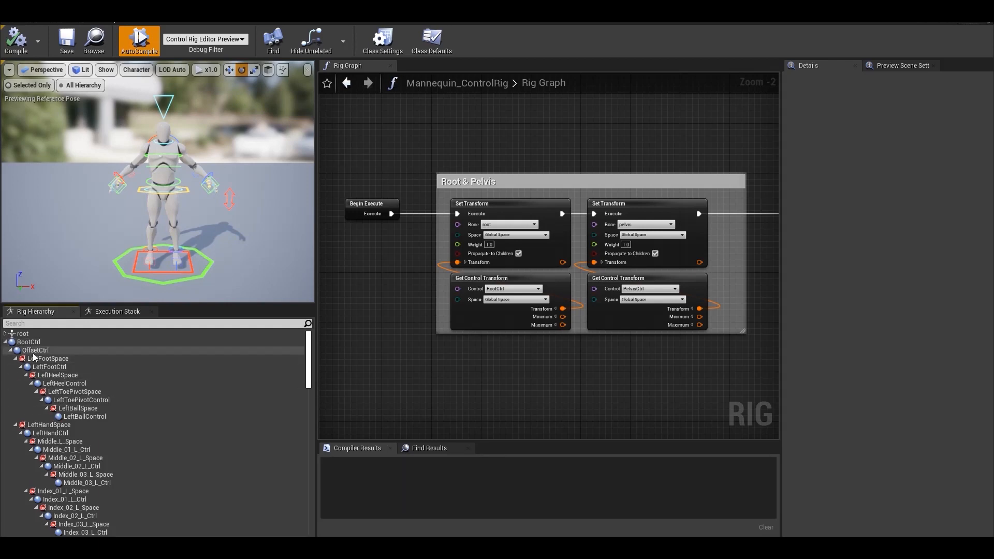
left_click(118, 311)
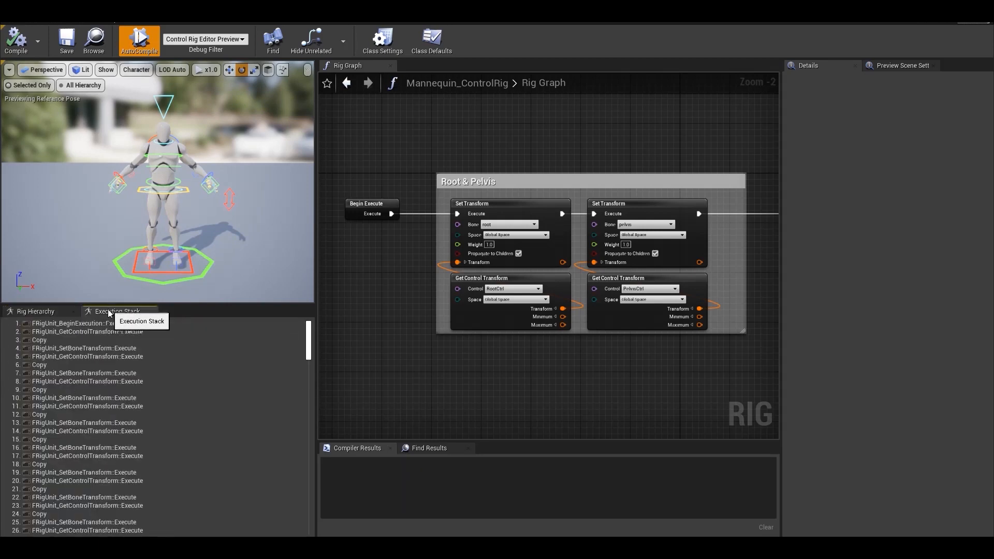
scroll("down", 3)
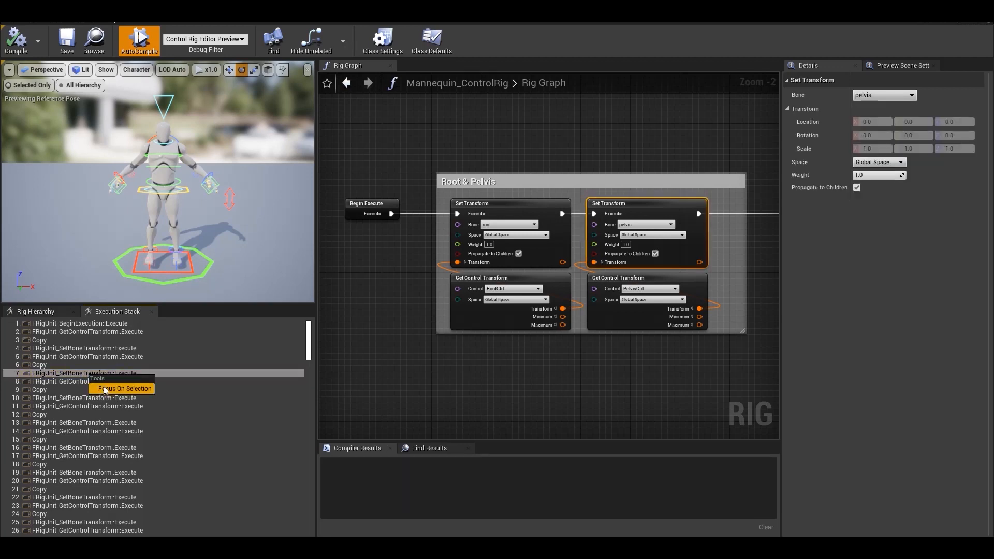
left_click(123, 389)
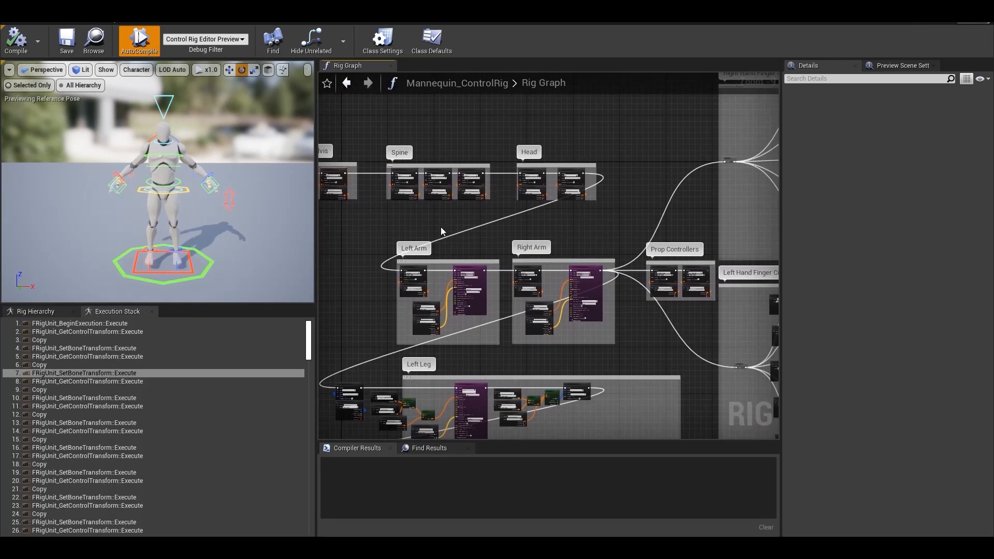
Step: Zoom the rig graph out to see every section from Root & Pelvis to Left Leg
scroll("down", 3)
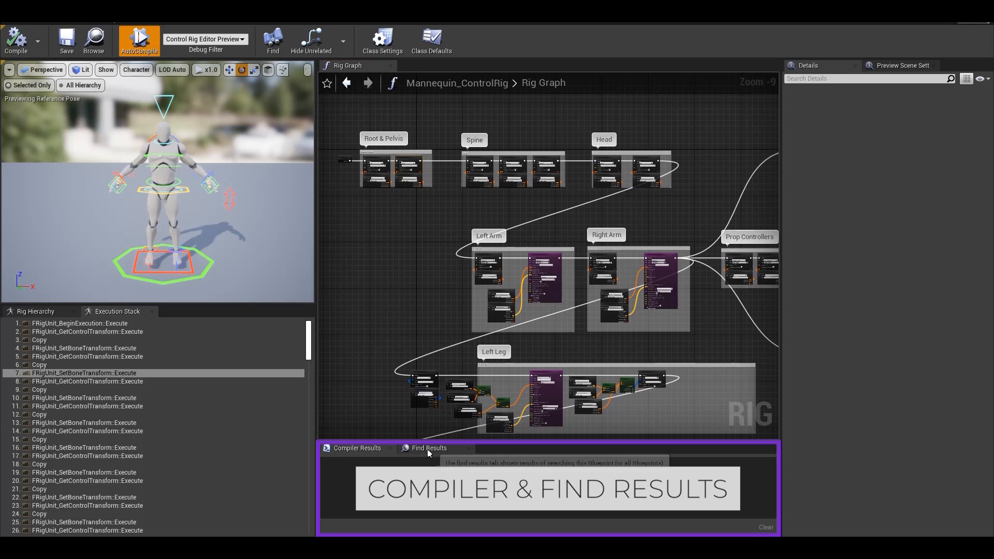
Step: View the compiler results and compile the control rig
left_click(357, 448)
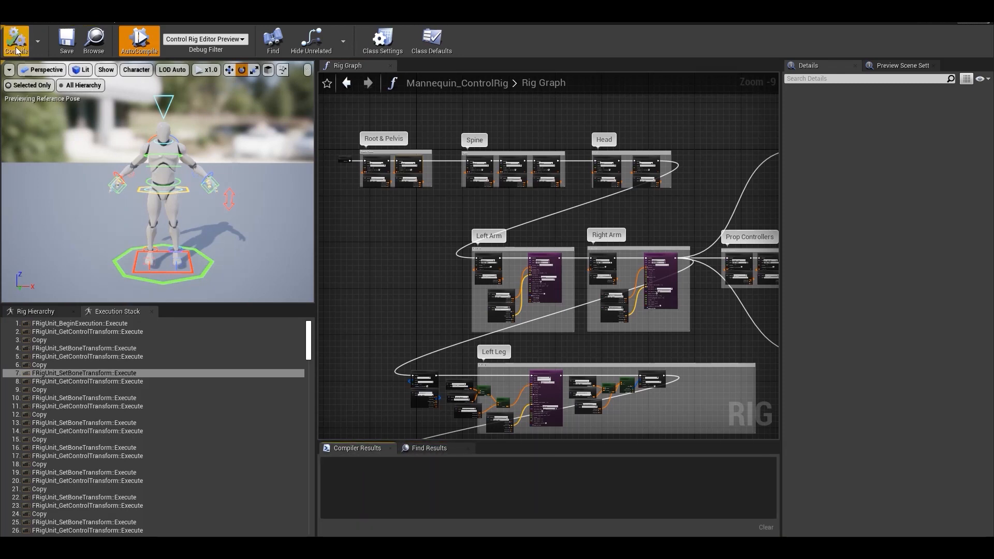
left_click(16, 32)
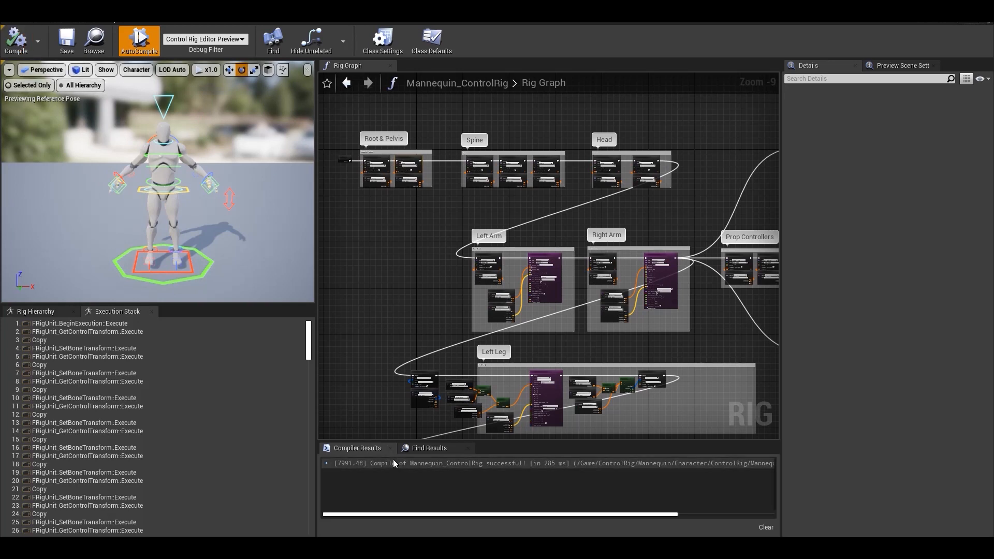
mouse_move(556, 472)
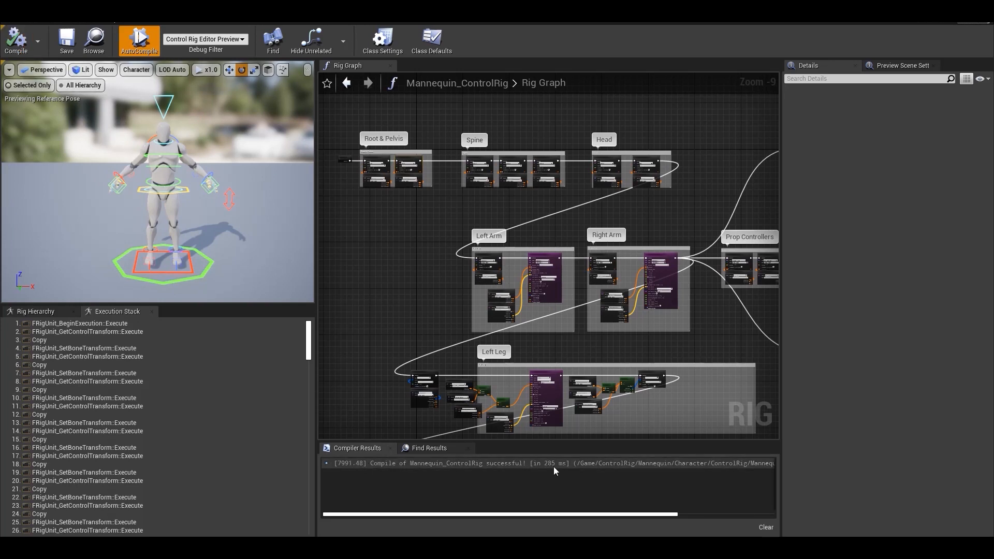
mouse_move(443, 452)
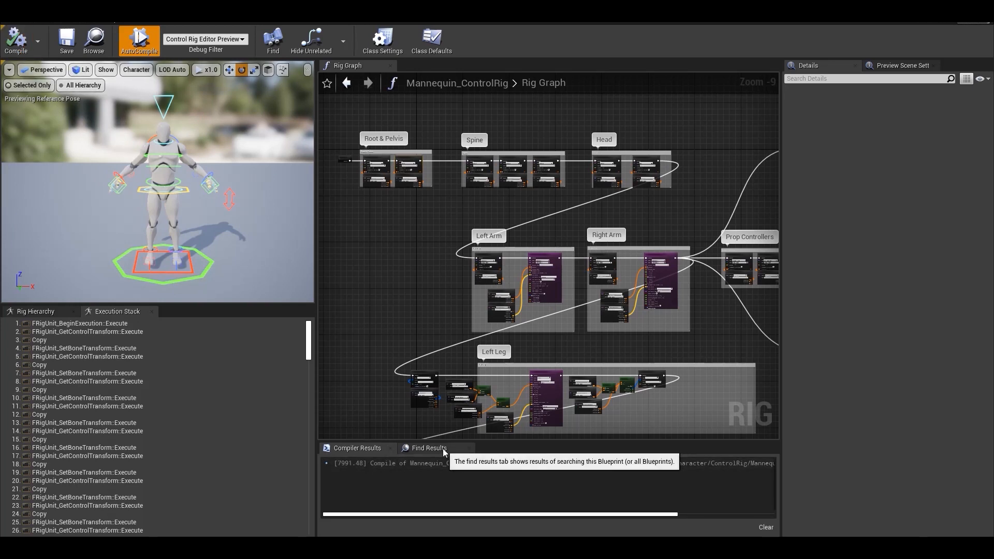
Step: Search the rig graph for "Root" and jump to the RootCtrl node
left_click(429, 448)
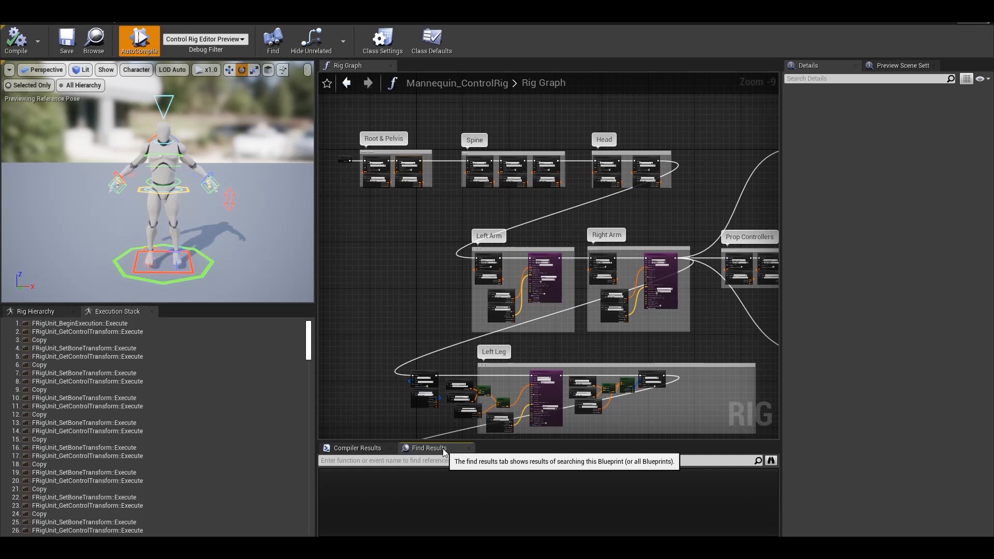
mouse_move(442, 459)
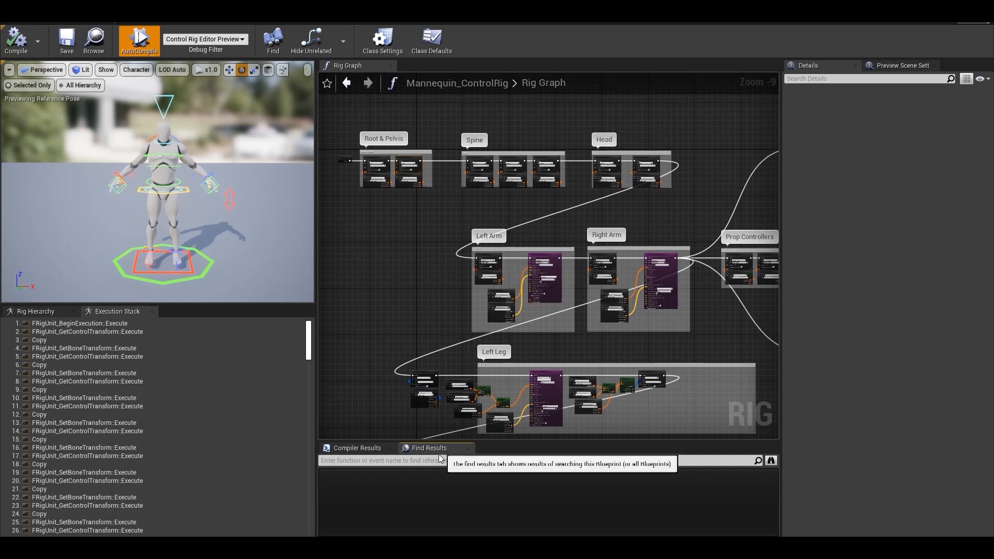
type("R")
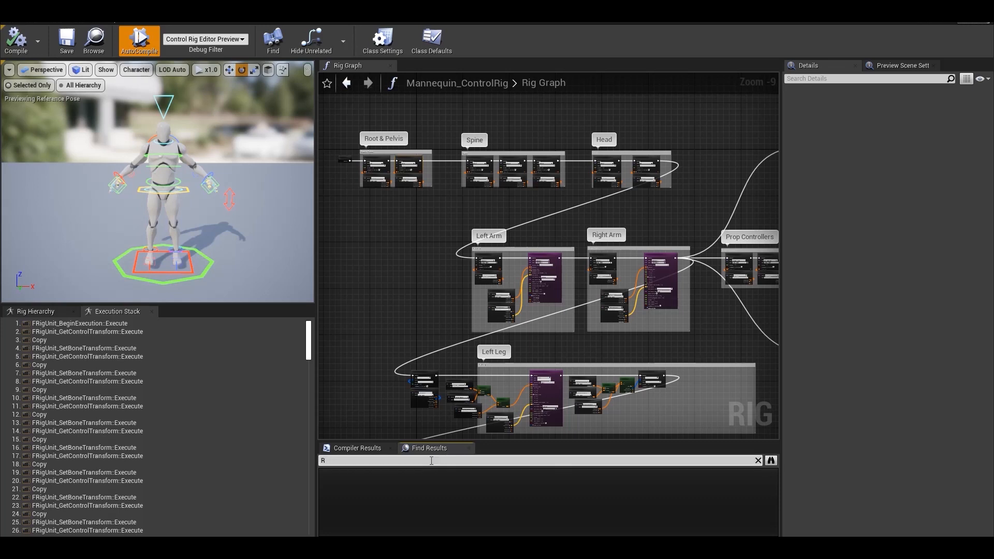
type("oot")
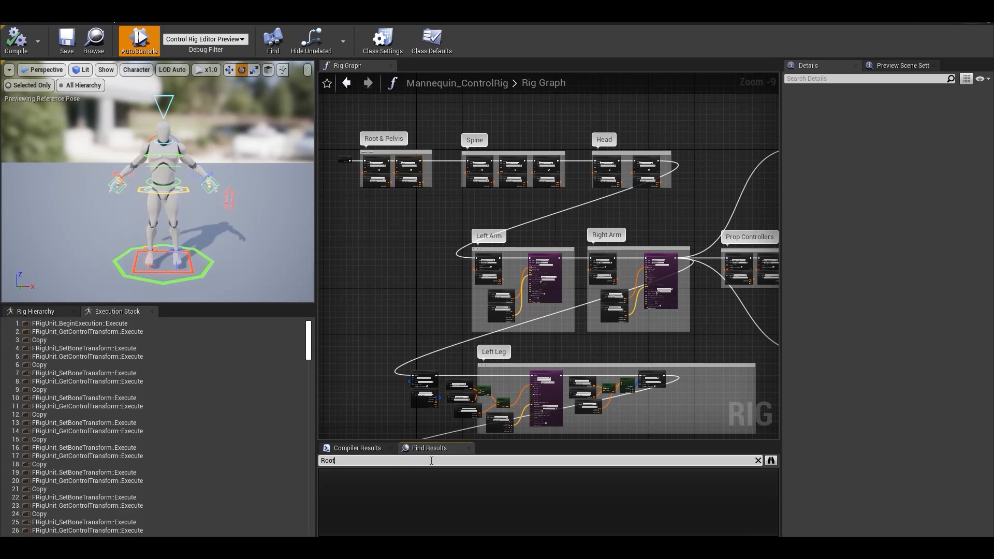
key("Enter")
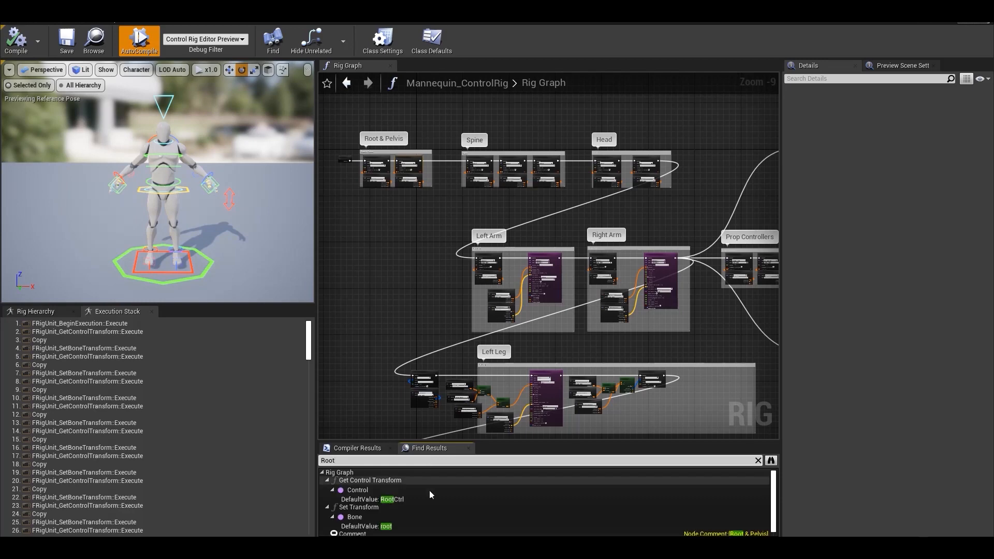
left_click(369, 480)
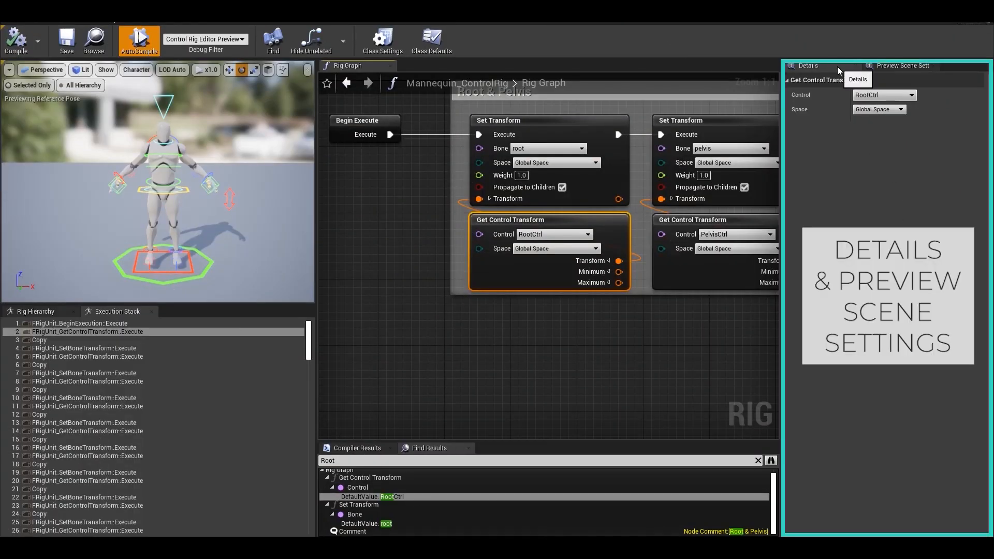
mouse_move(682, 112)
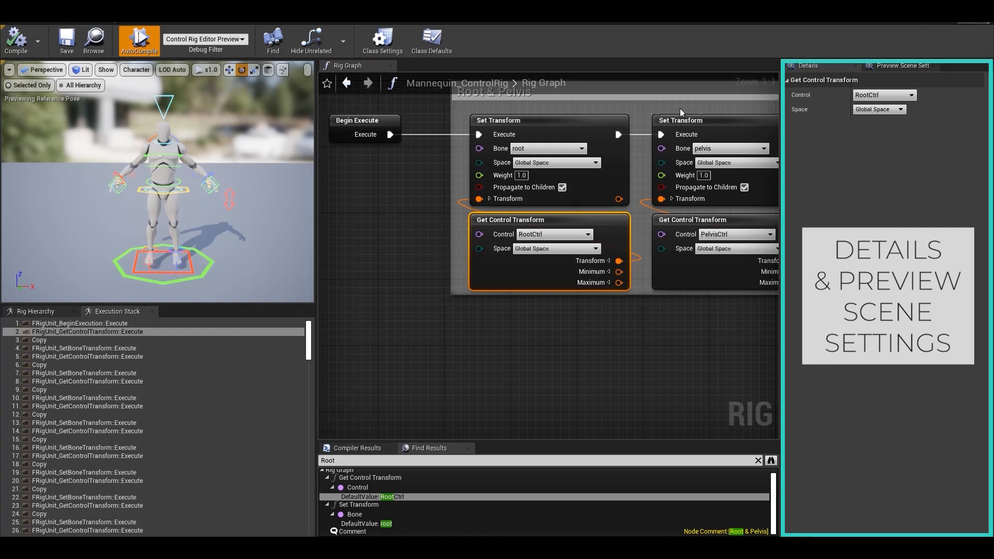
Step: Show the root Set Transform node's Details and the Preview Scene Settings
left_click(528, 120)
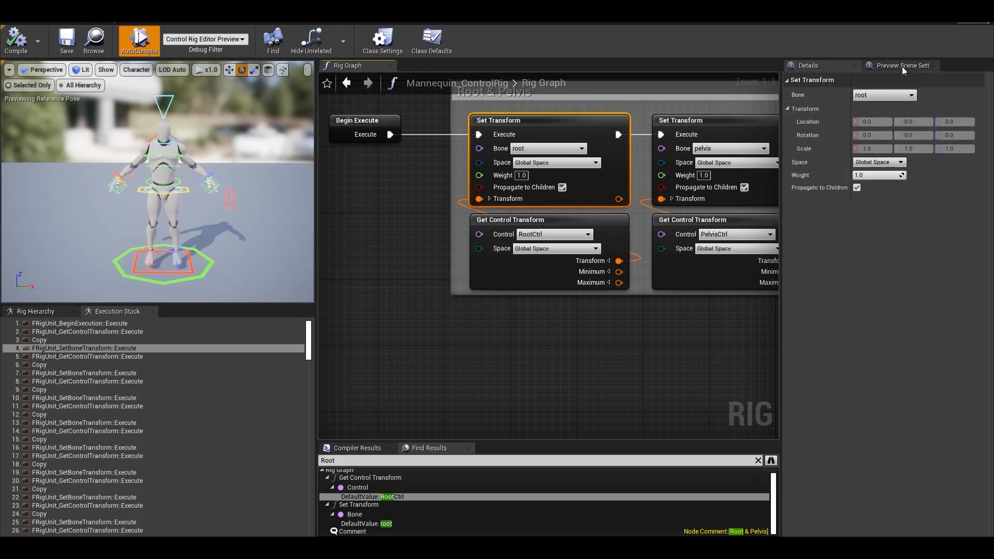
left_click(904, 65)
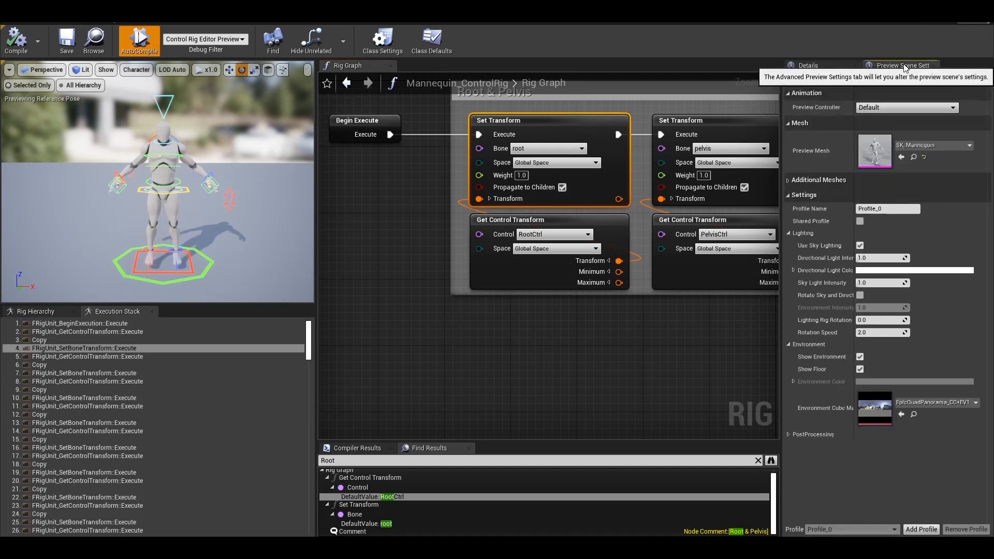